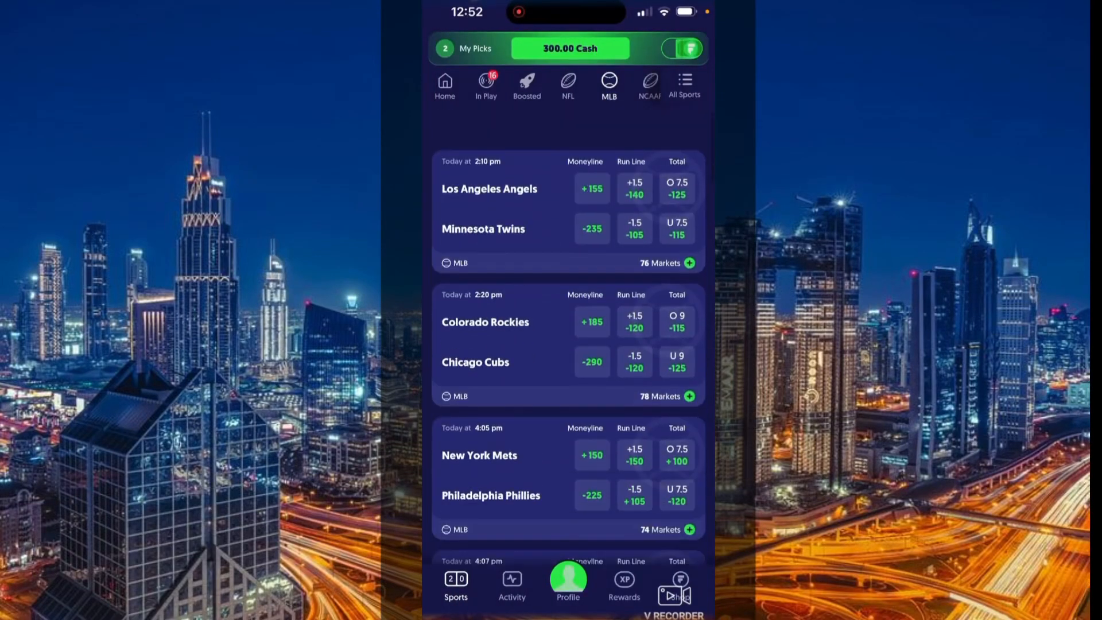
# Scroll the Pending picks list to show the 10 Leg Parlay with four won legs.
pyautogui.scroll(-3)
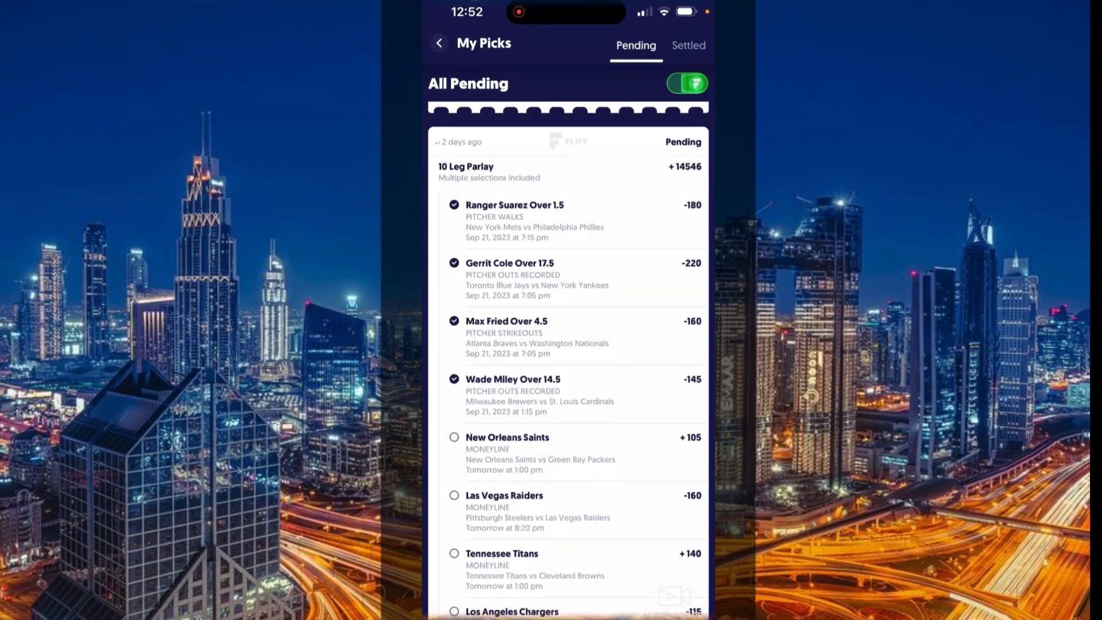
# Switch My Picks to Settled, showing the last 48 hours led by a losing 2 Leg Parlay.
pyautogui.click(688, 45)
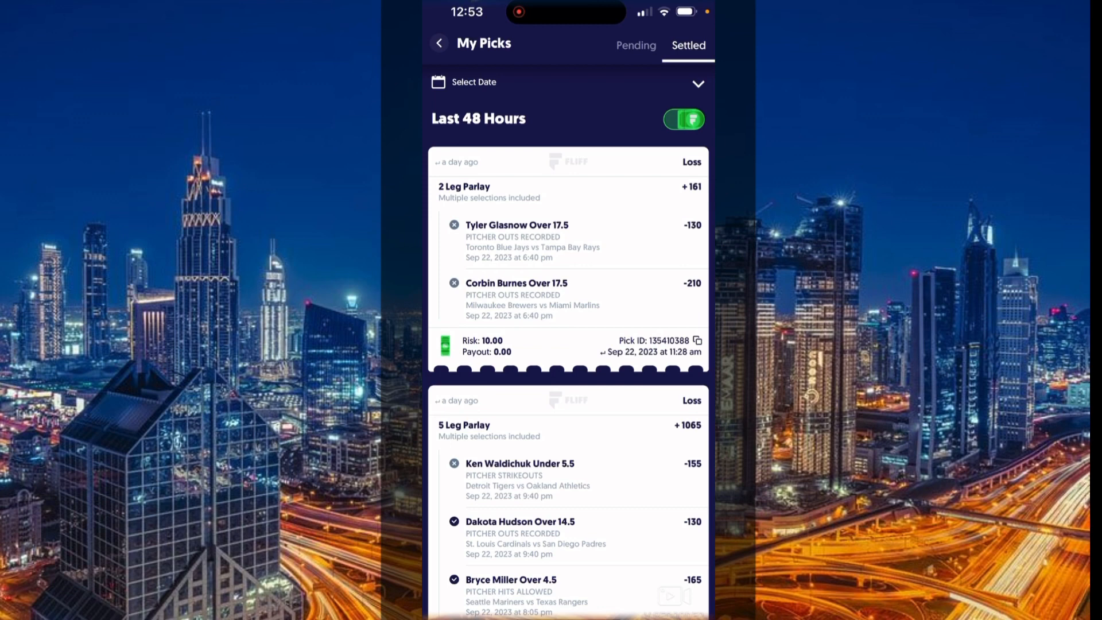
# Review the losing settled cash parlays and switch to settled coin picks with a winning 2 Leg Parlay.
pyautogui.scroll(-3)
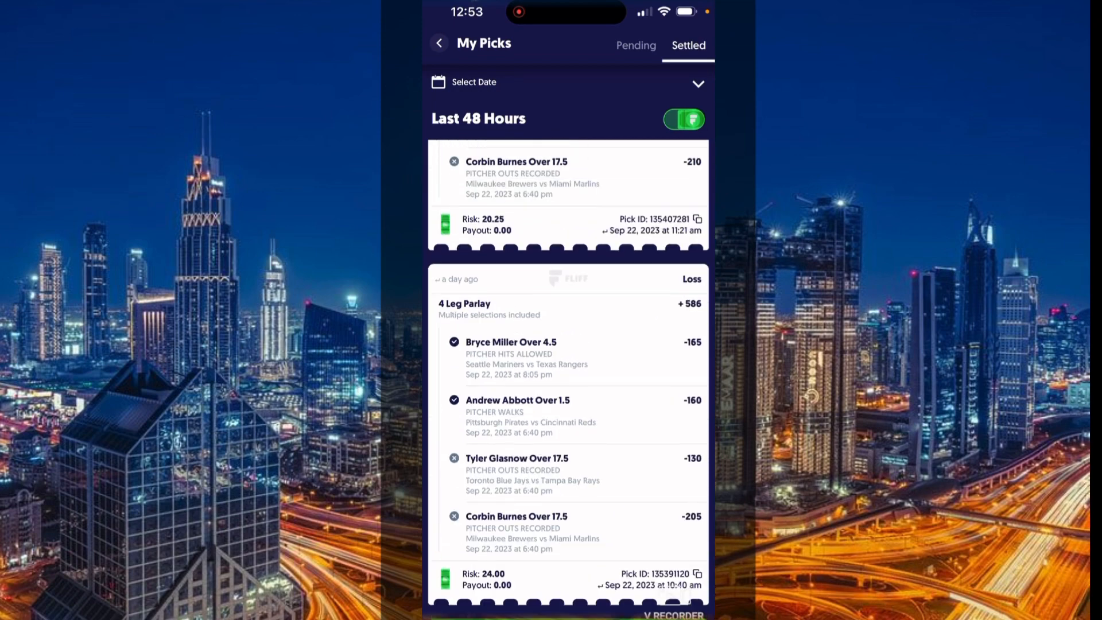
pyautogui.scroll(-3)
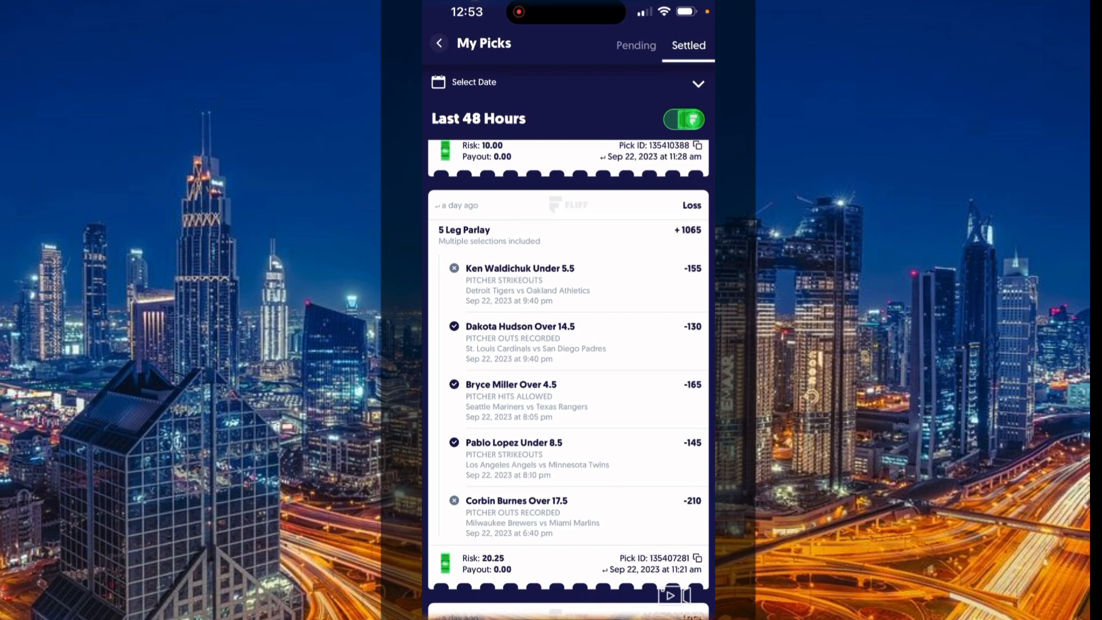
pyautogui.scroll(-3)
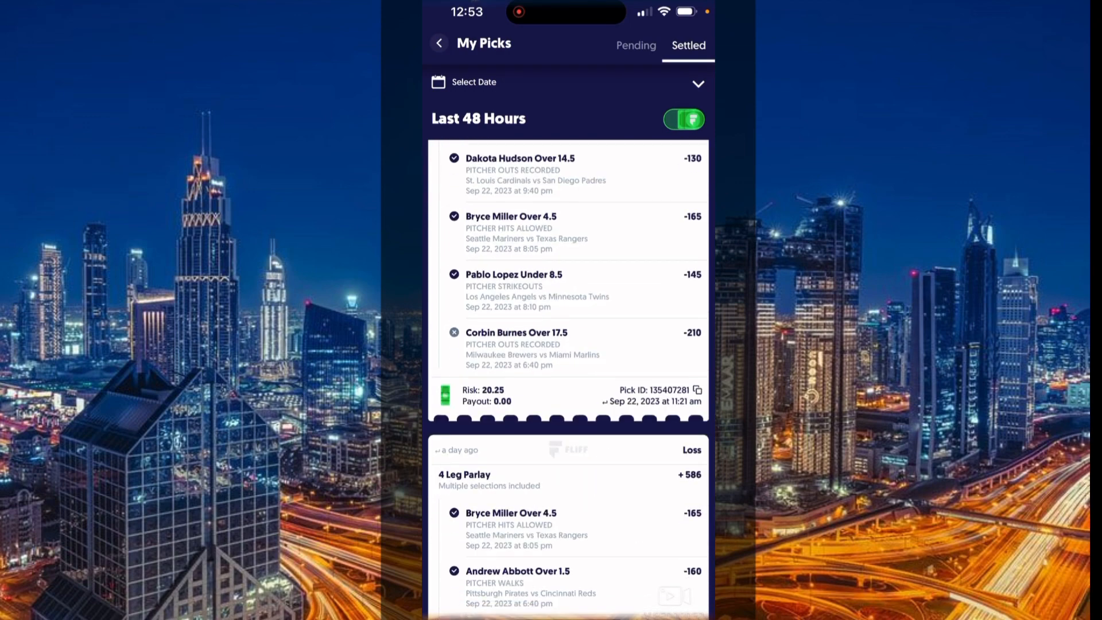
pyautogui.scroll(-3)
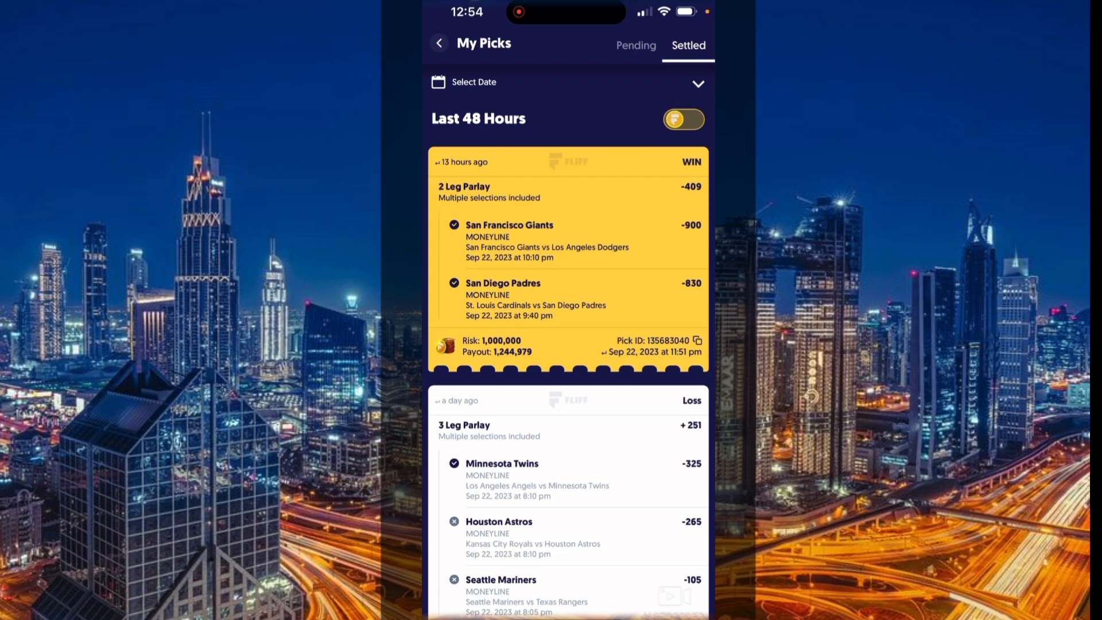
# Look over the settled coin parlays, then return to the Pending picks list.
pyautogui.scroll(-3)
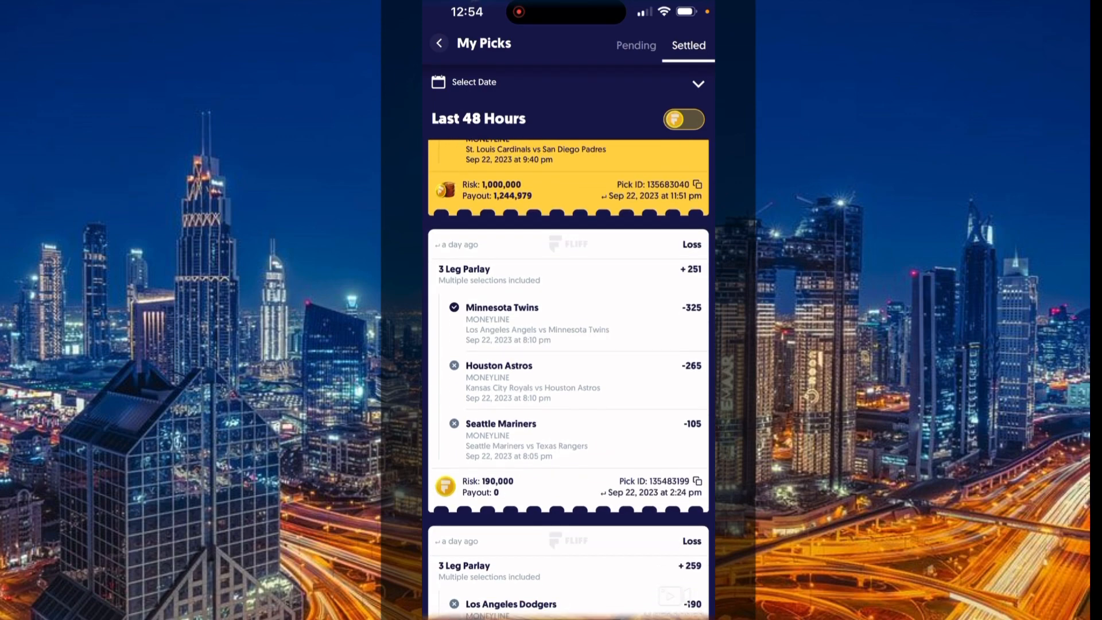
pyautogui.scroll(-3)
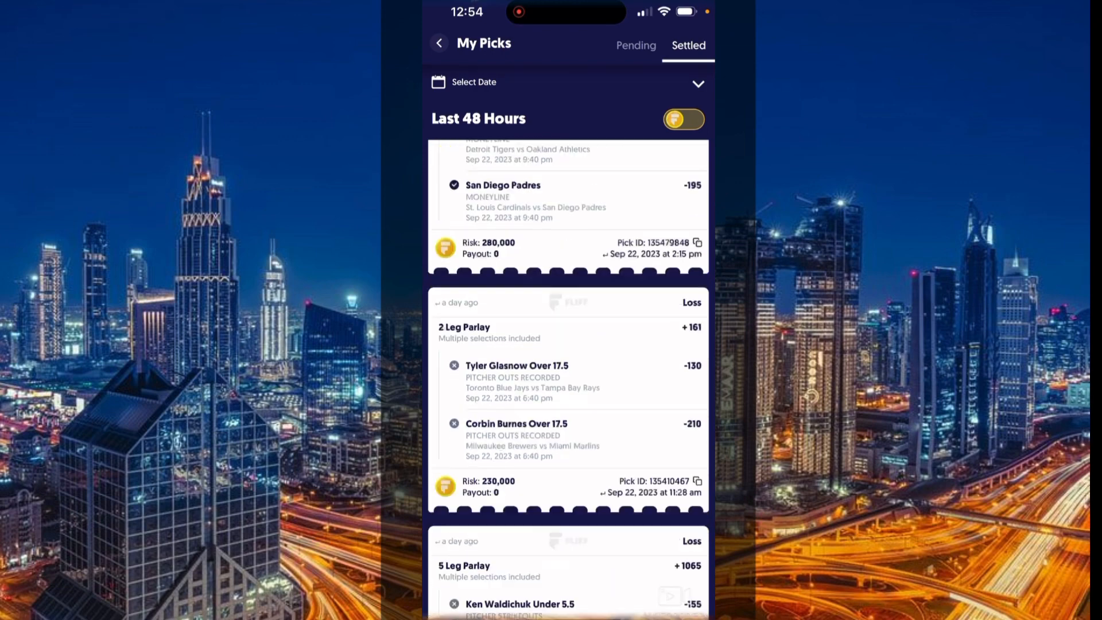
pyautogui.click(636, 45)
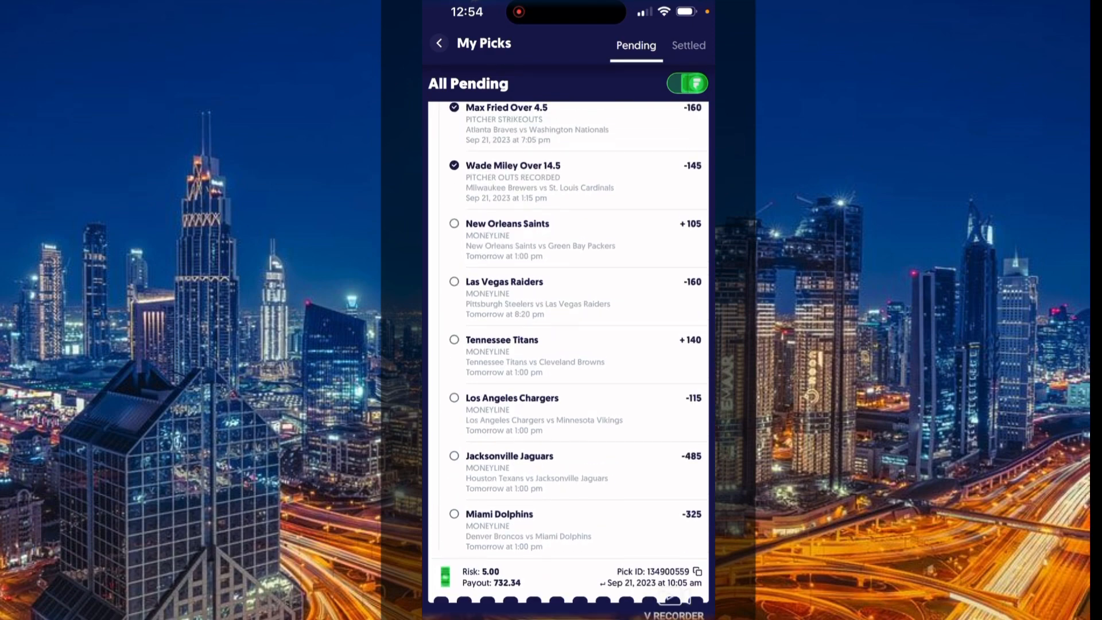
# Scroll the pending 10 Leg Parlay back up to today's 3 Leg pitcher outs parlay.
pyautogui.scroll(-3)
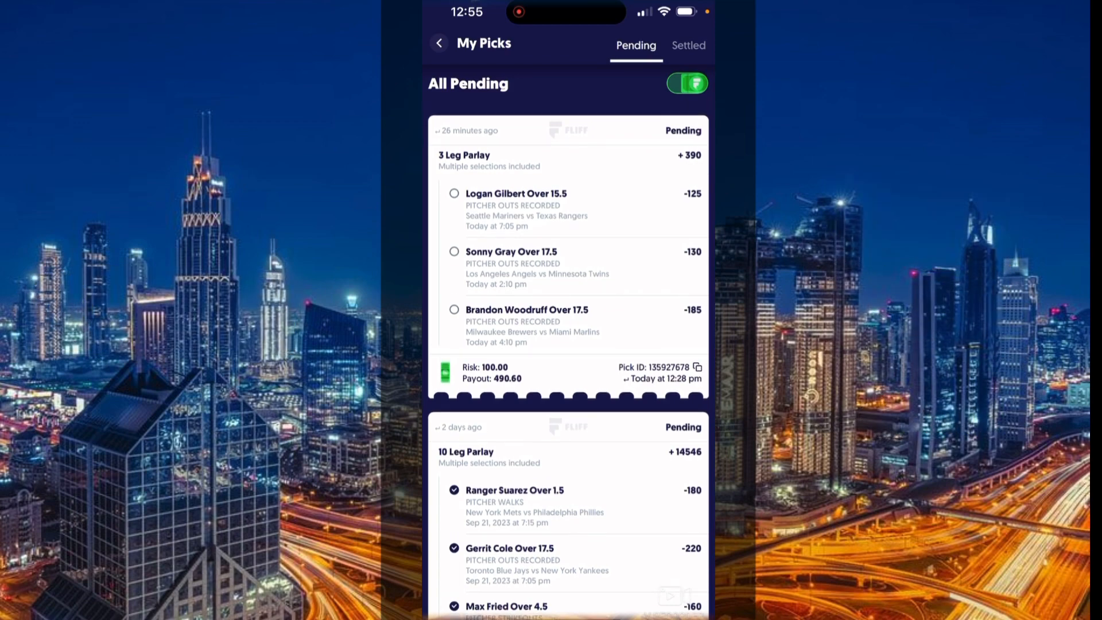
pyautogui.scroll(-3)
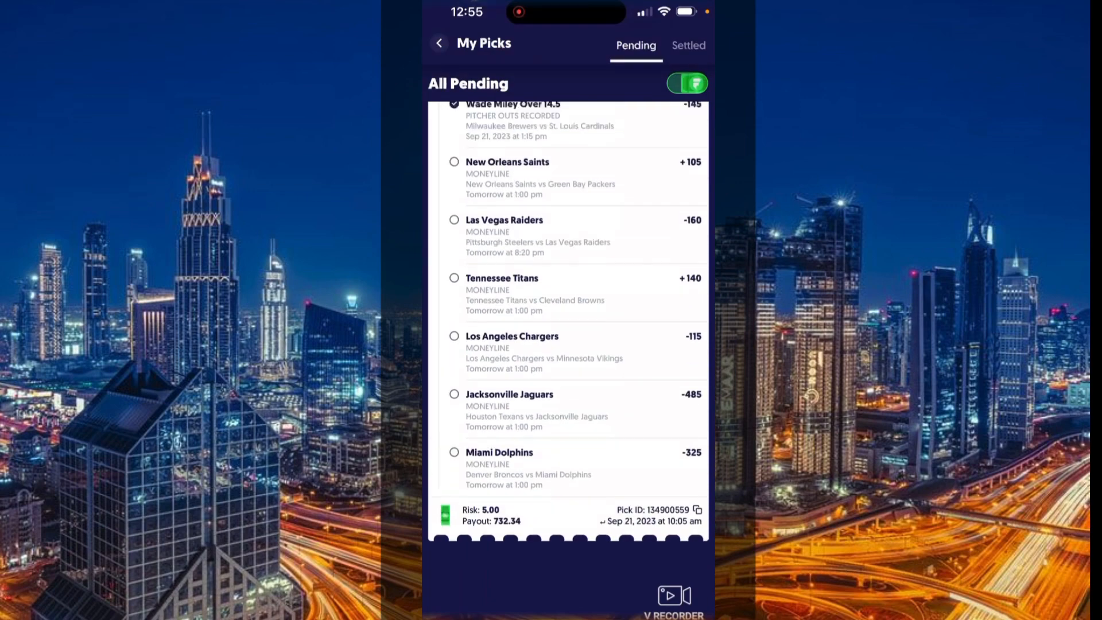
pyautogui.click(687, 46)
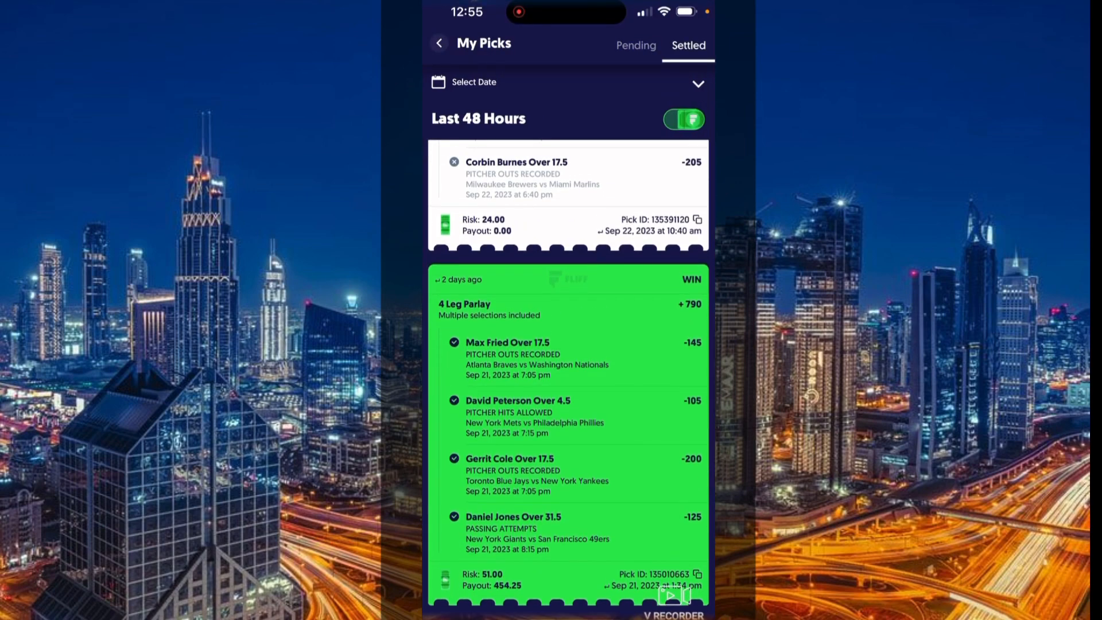
pyautogui.click(635, 44)
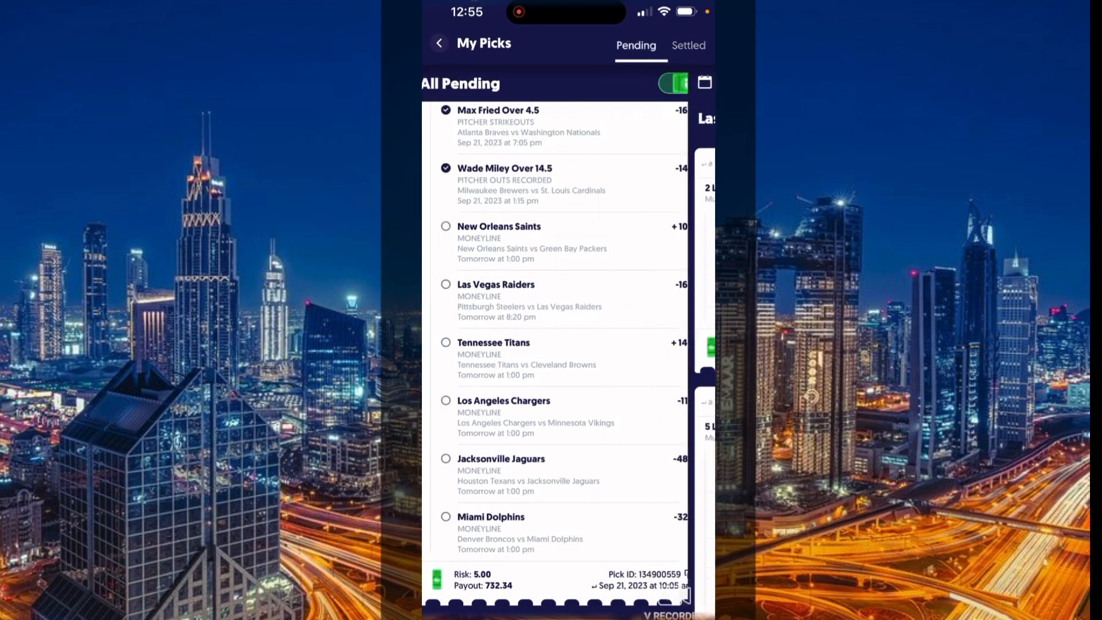